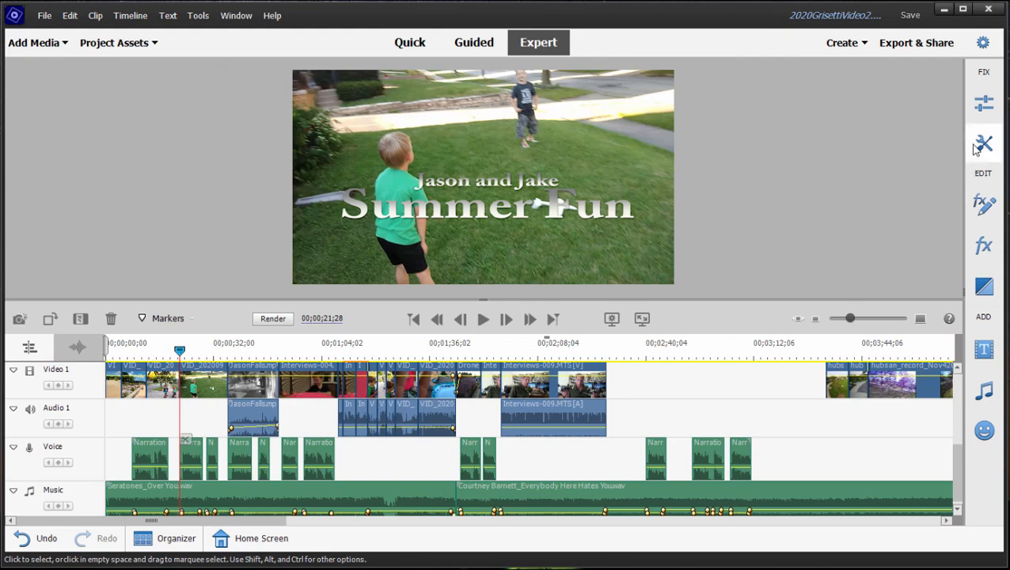
- Open the Export & Share dialog and show the Devices options for Computer
click(983, 143)
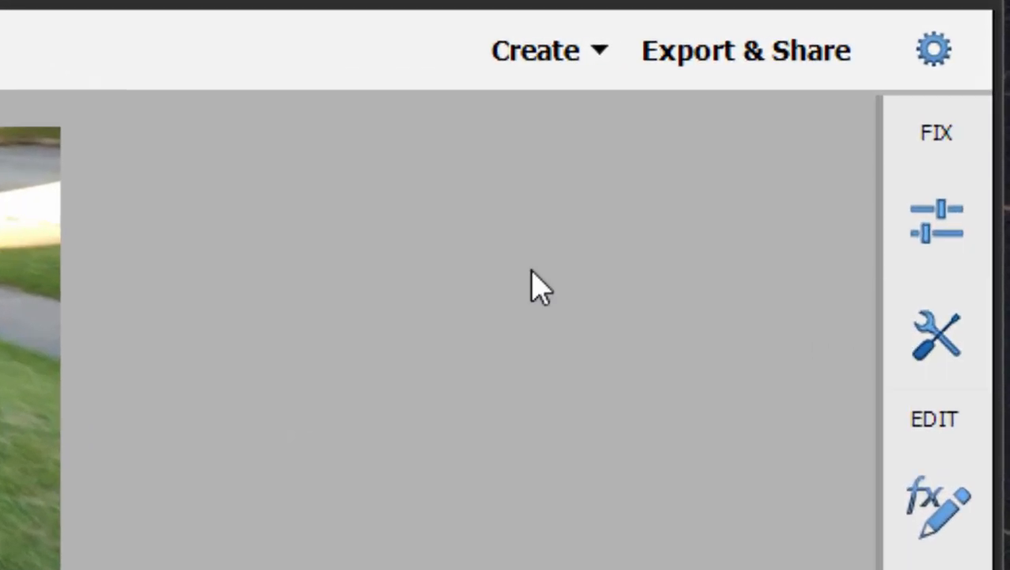
mouse_move(717, 60)
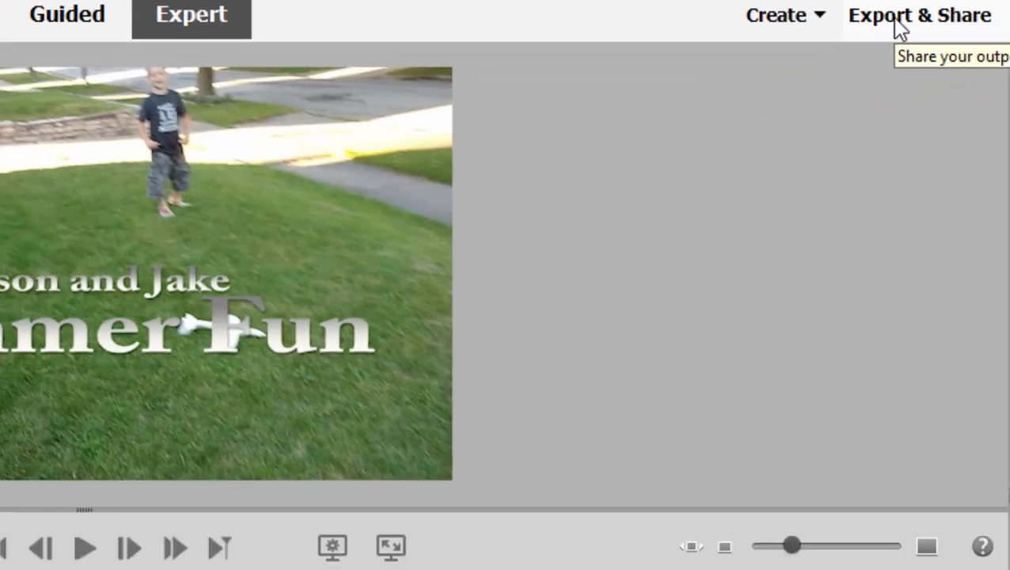
click(919, 14)
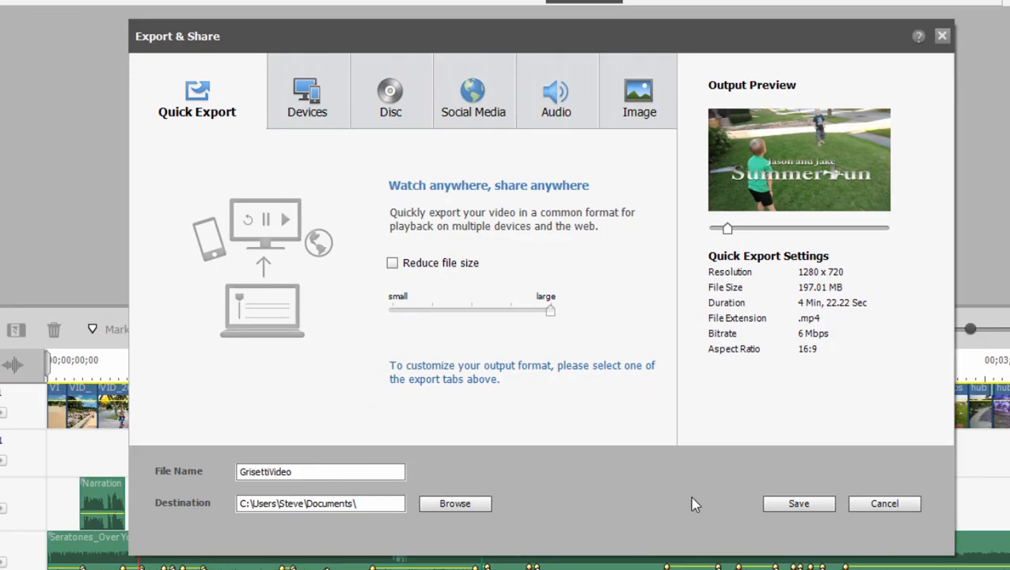
mouse_move(226, 167)
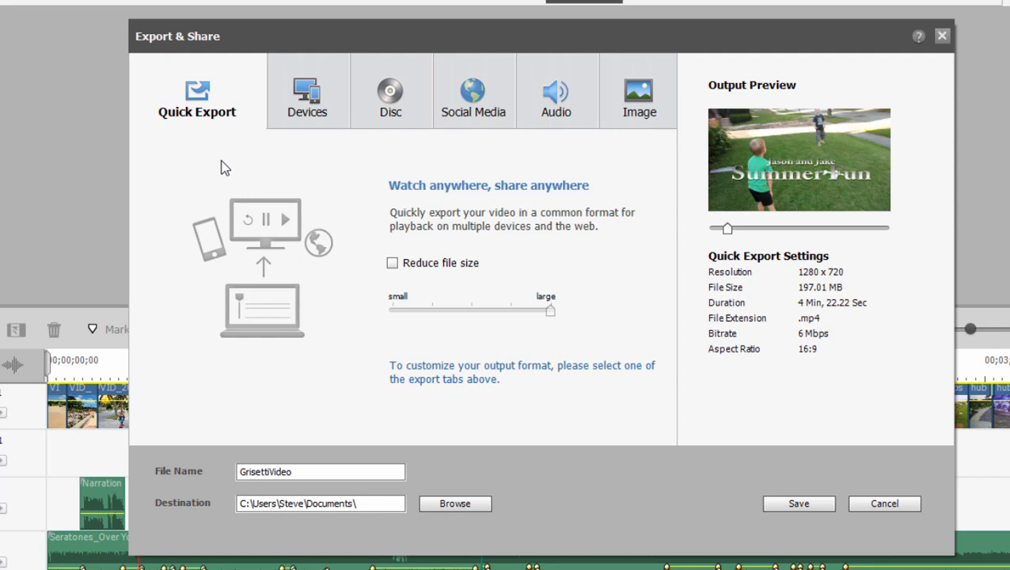
mouse_move(279, 141)
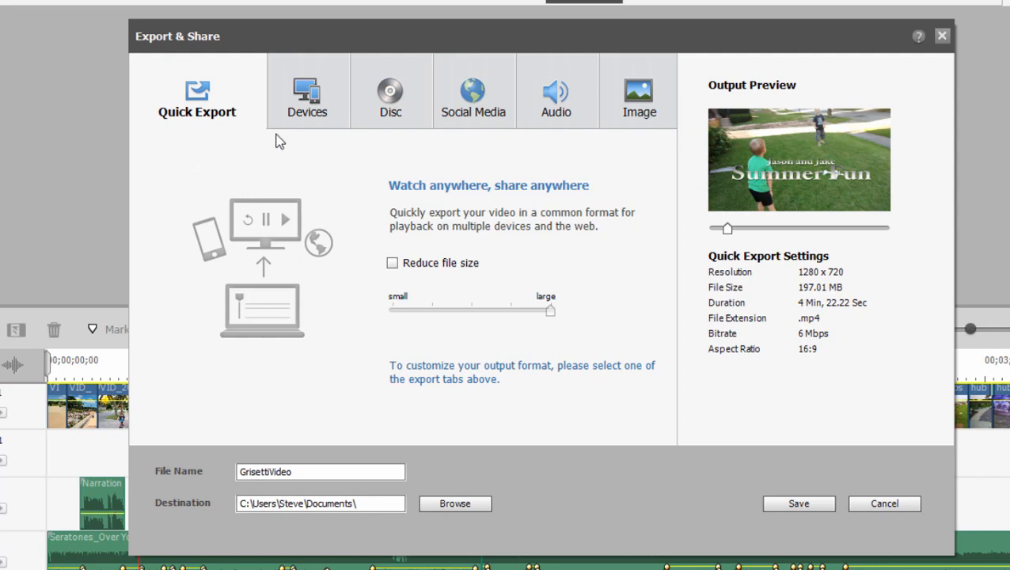
click(307, 91)
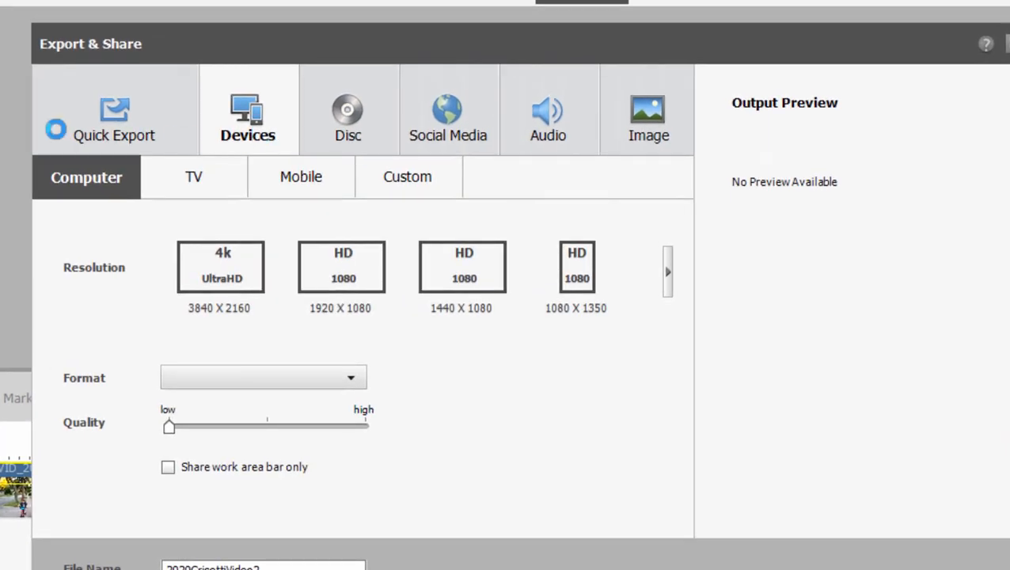
- Choose the HD 1080 1920 x 1080 preset and browse the remaining resolution presets
click(341, 267)
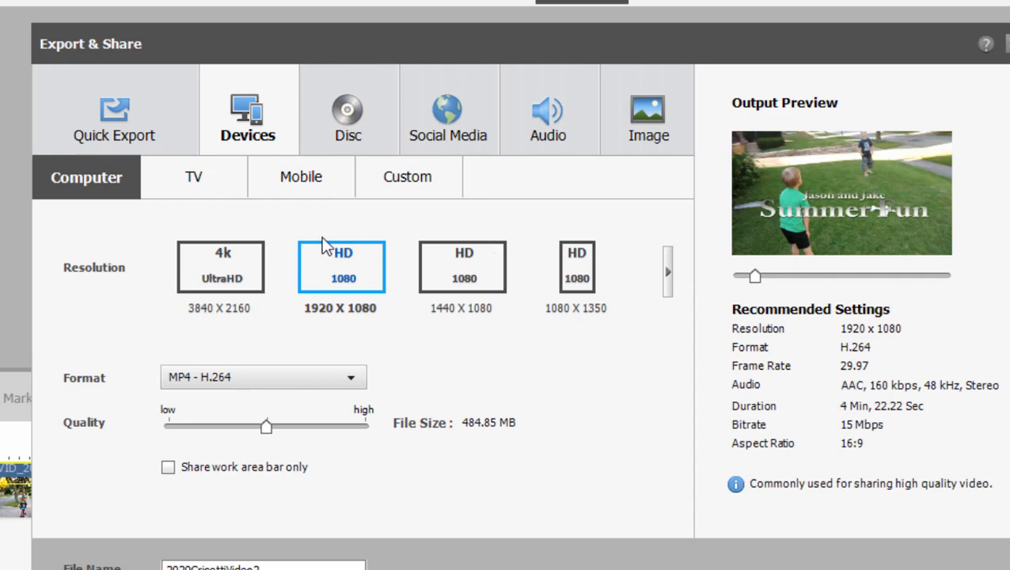
mouse_move(222, 325)
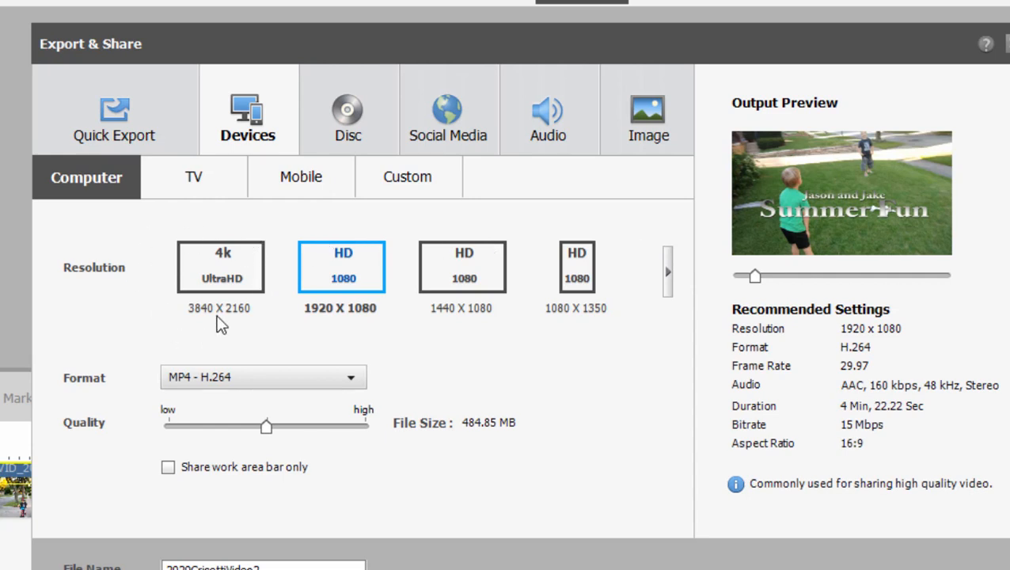
mouse_move(392, 297)
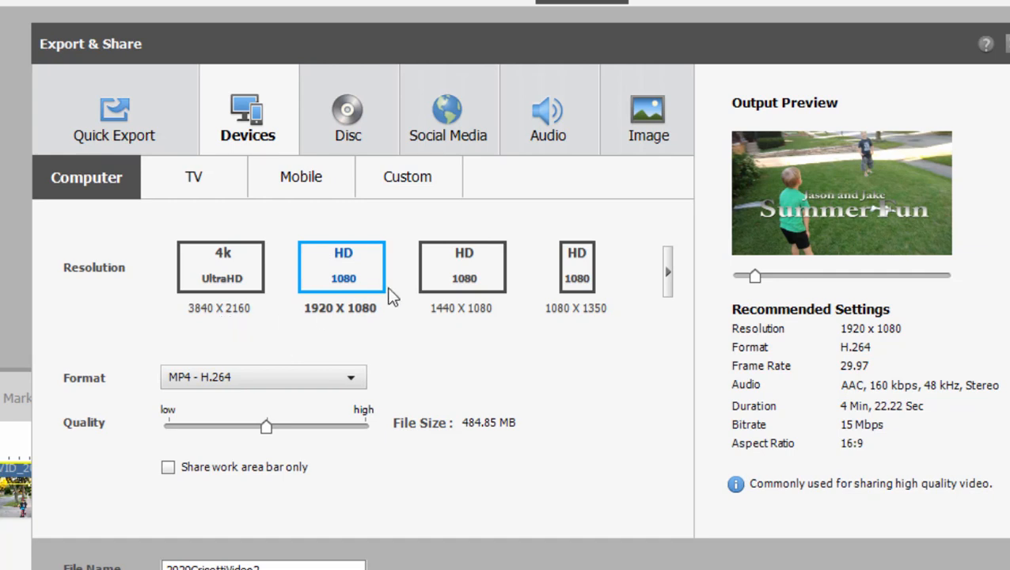
mouse_move(642, 309)
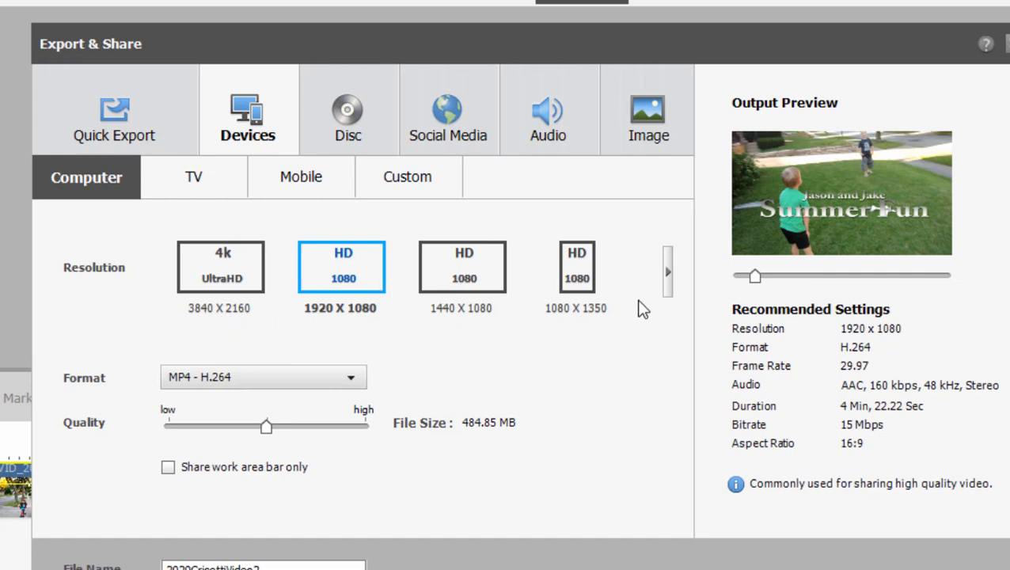
click(668, 272)
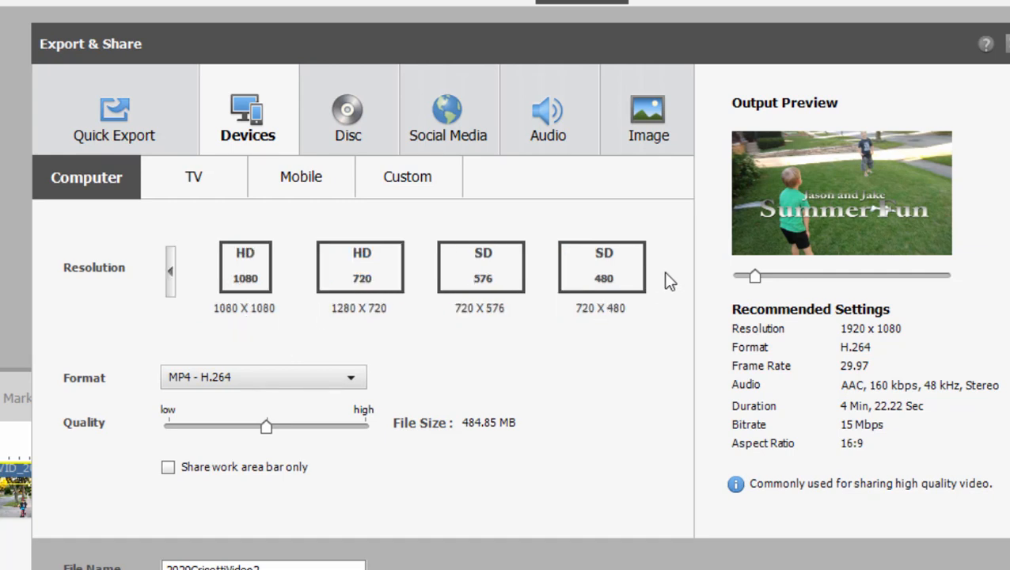
mouse_move(530, 301)
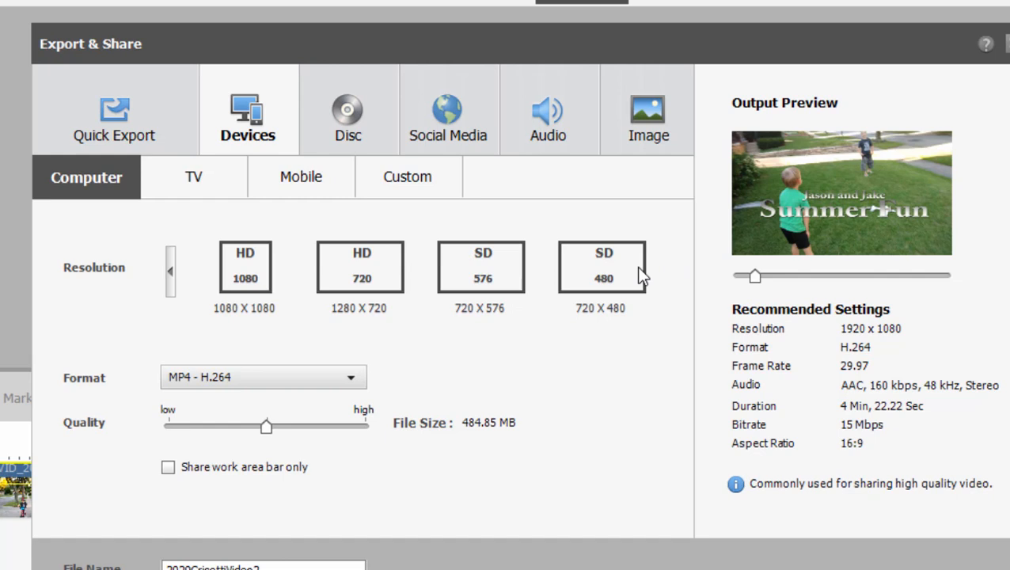
mouse_move(669, 265)
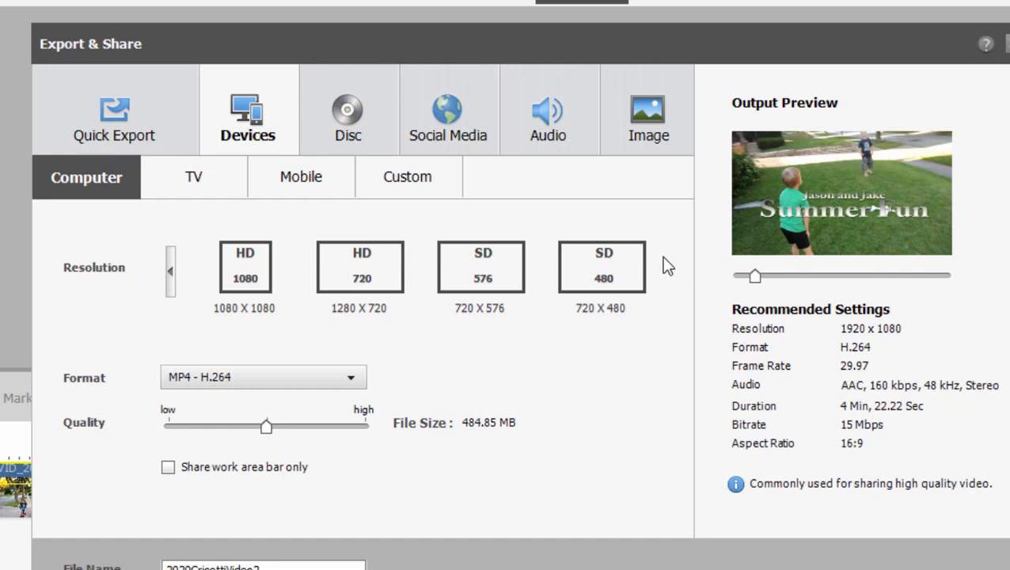
mouse_move(621, 287)
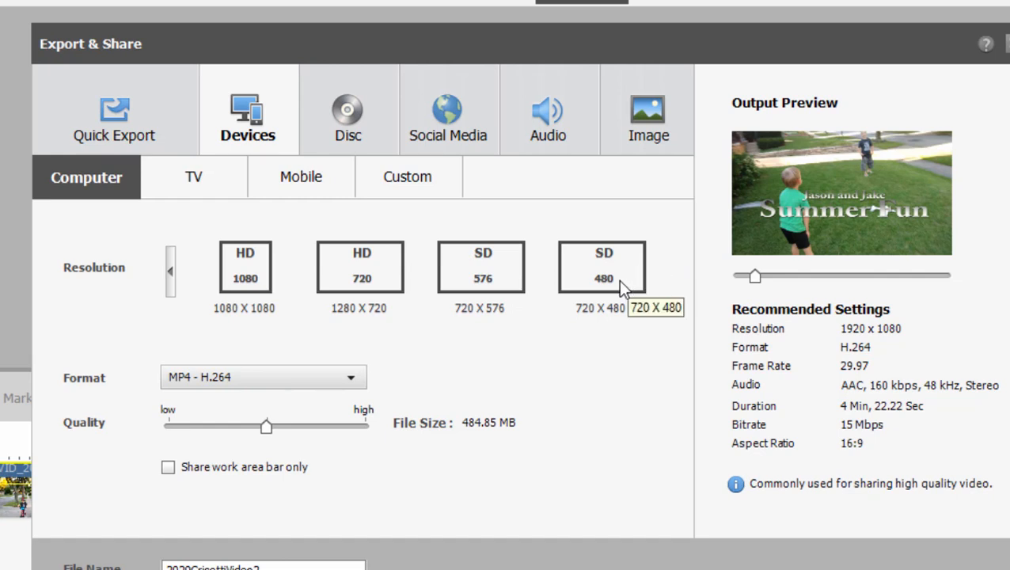
mouse_move(176, 288)
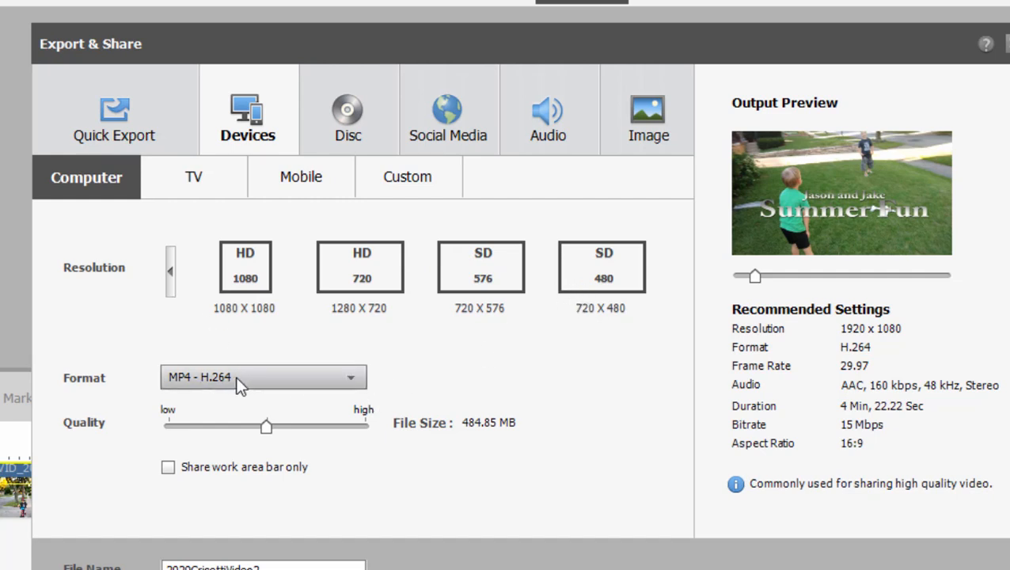
mouse_move(364, 337)
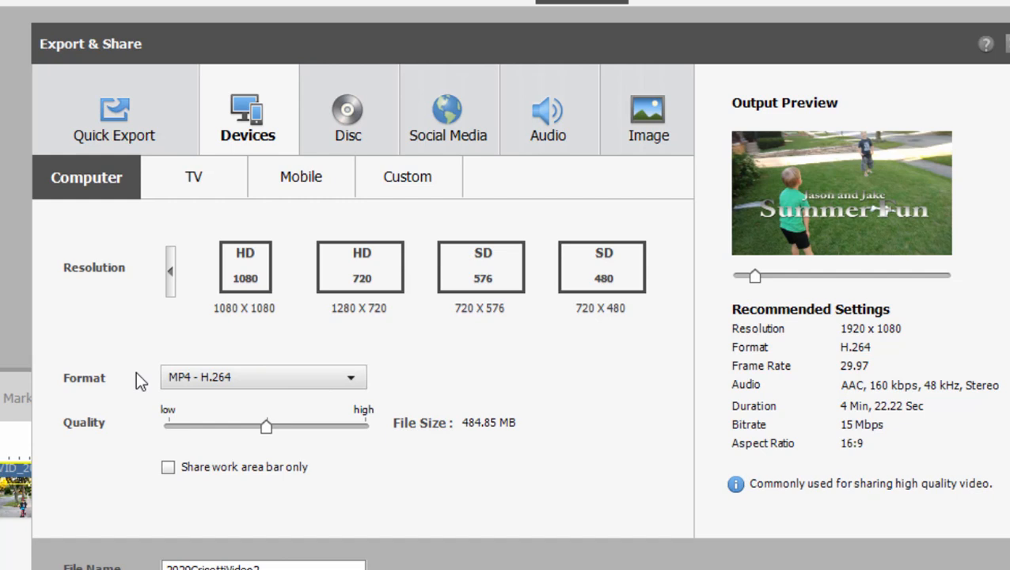
mouse_move(173, 287)
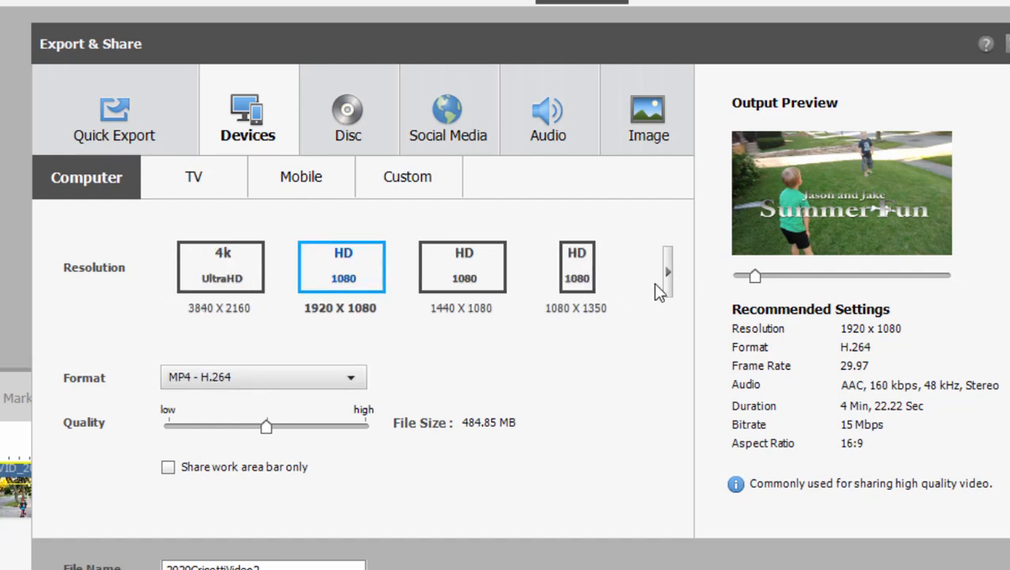
mouse_move(576, 265)
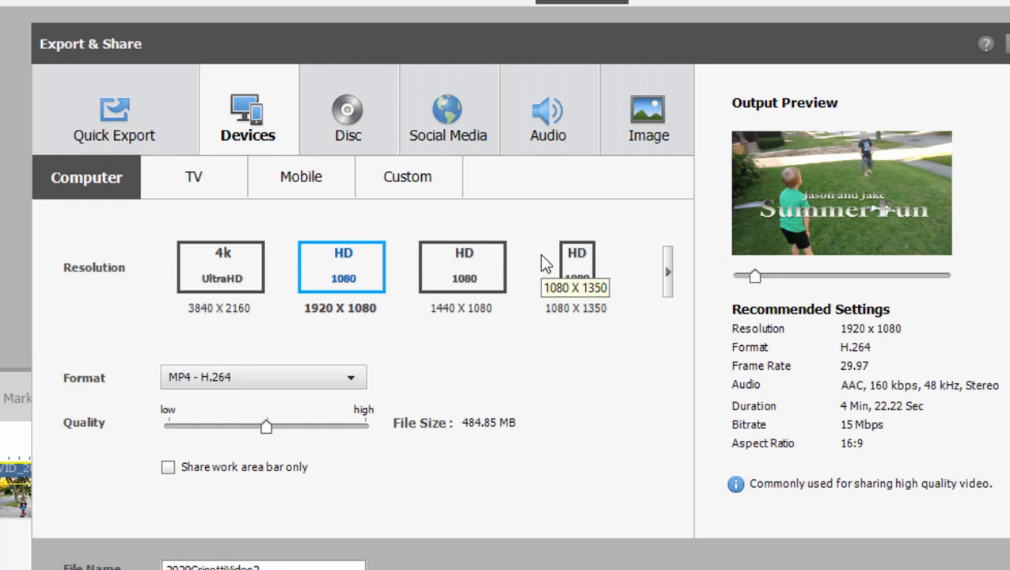
mouse_move(668, 300)
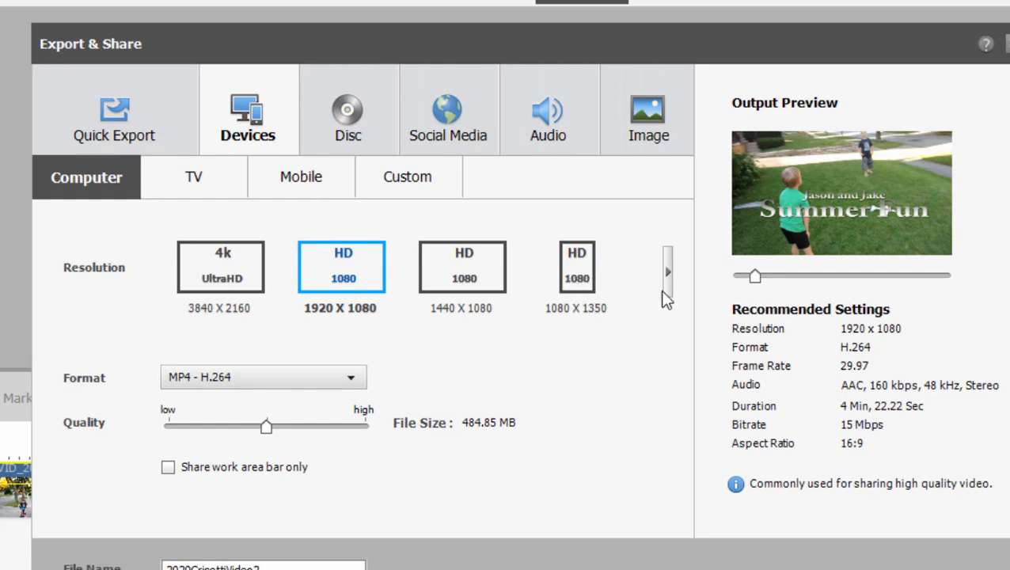
click(667, 272)
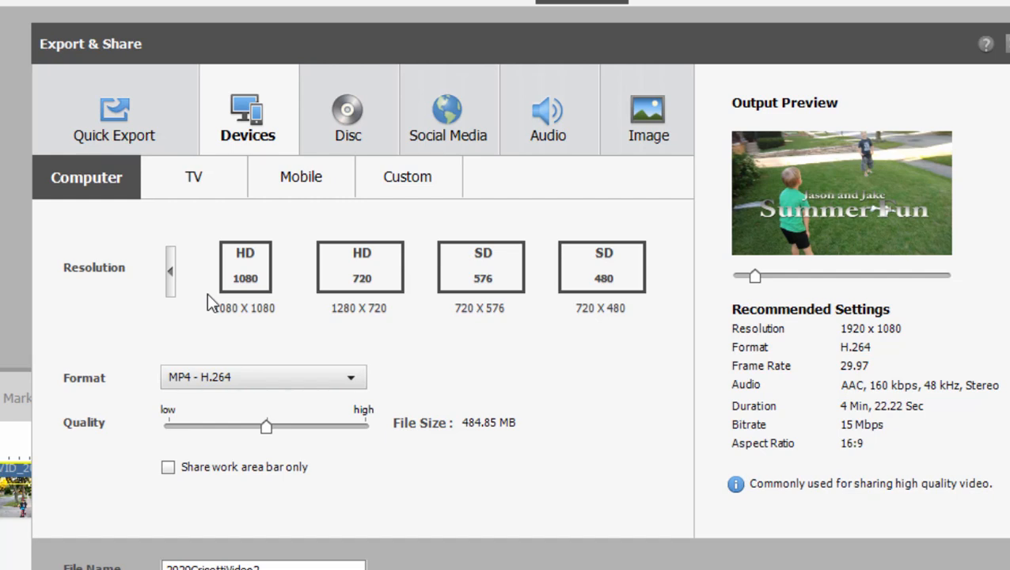
mouse_move(705, 330)
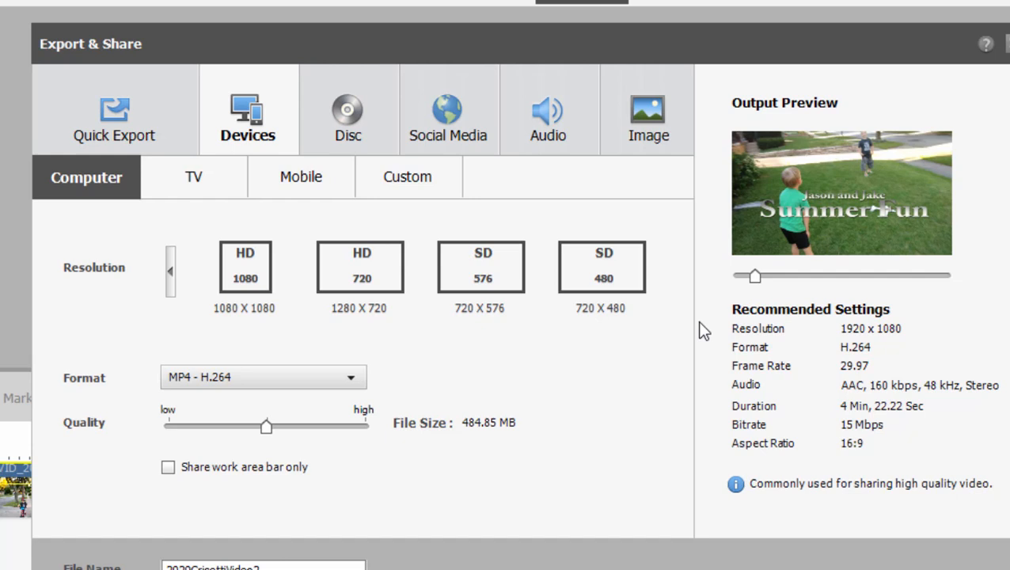
mouse_move(198, 283)
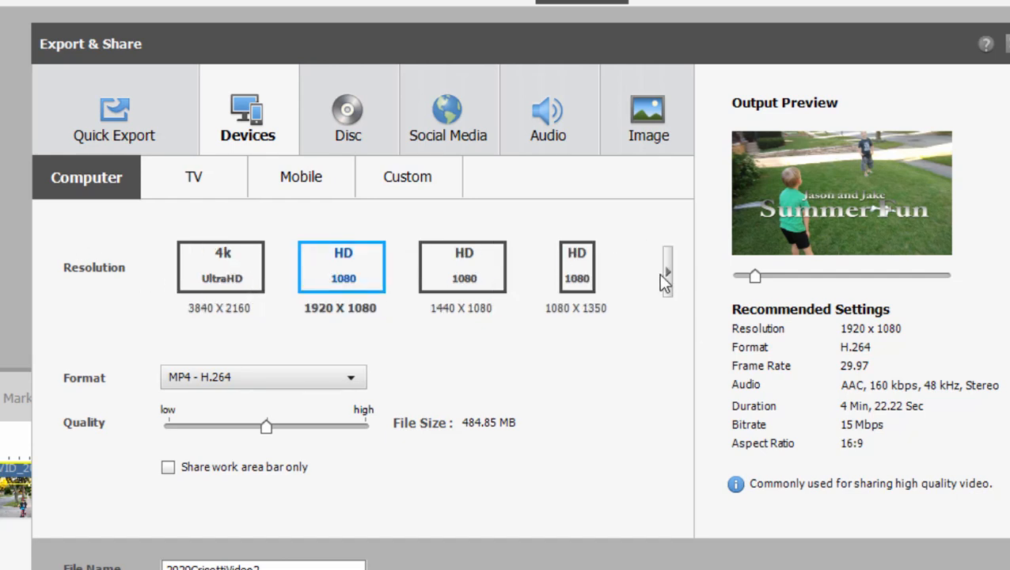
mouse_move(495, 327)
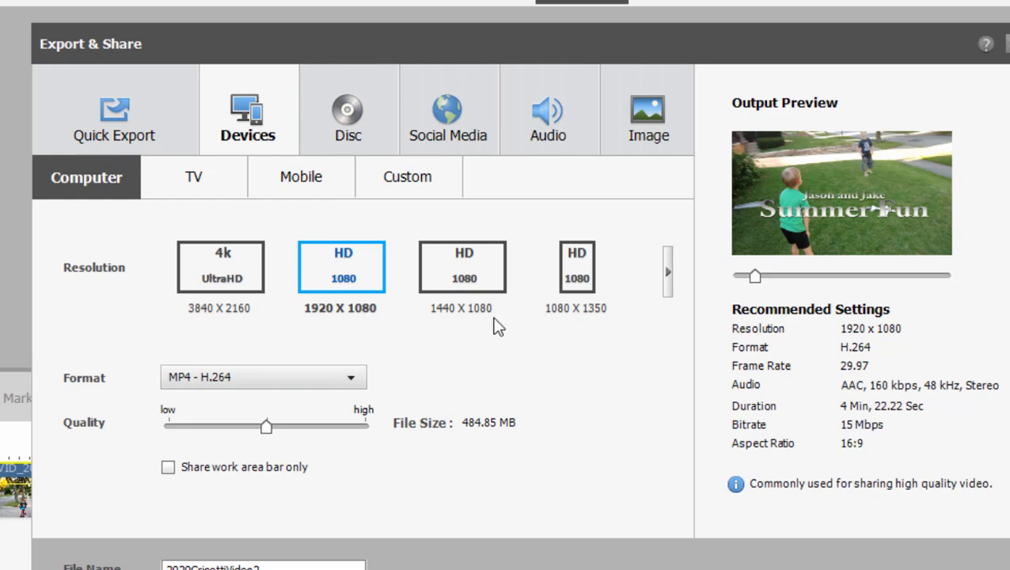
mouse_move(633, 368)
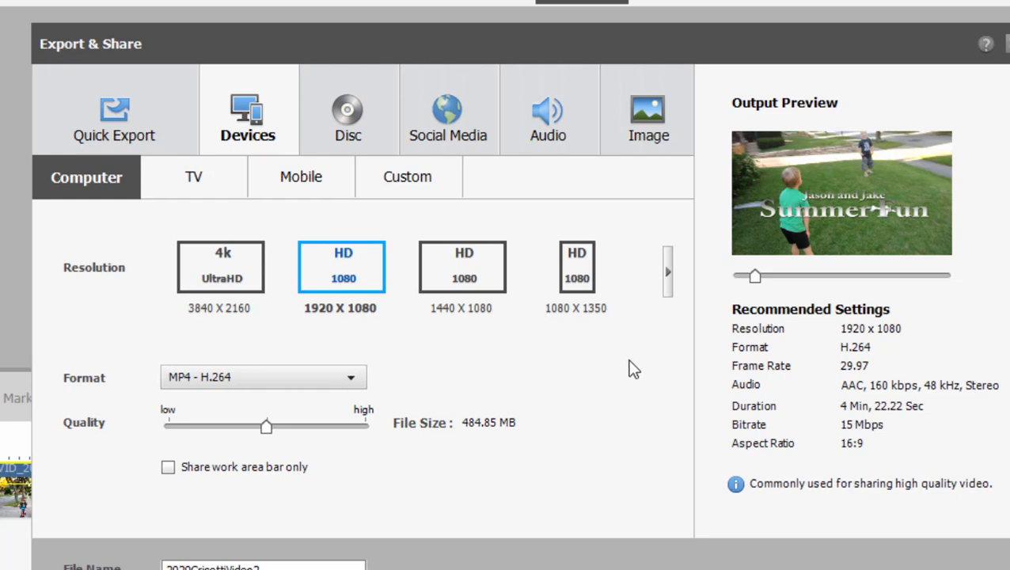
mouse_move(605, 283)
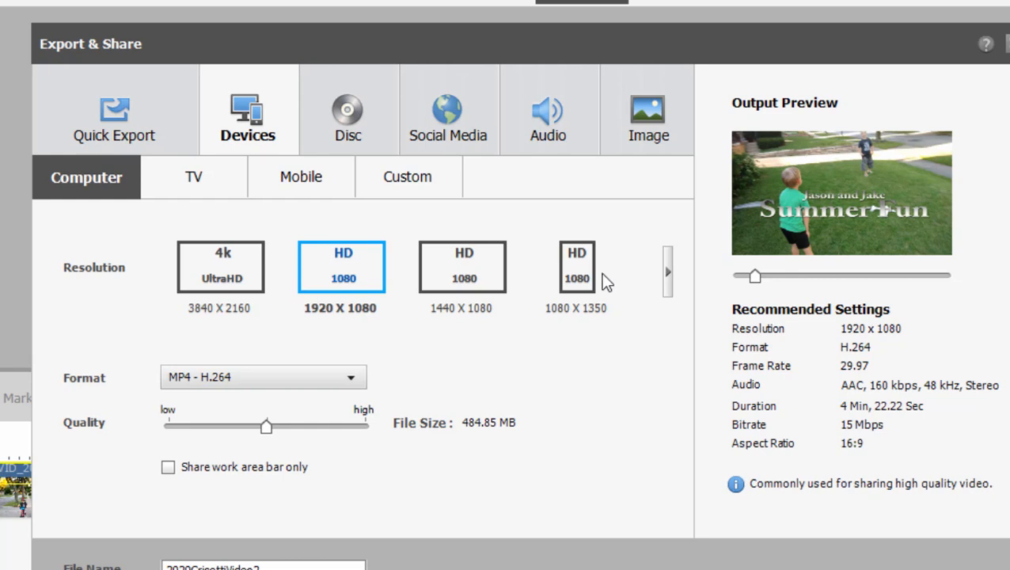
mouse_move(577, 267)
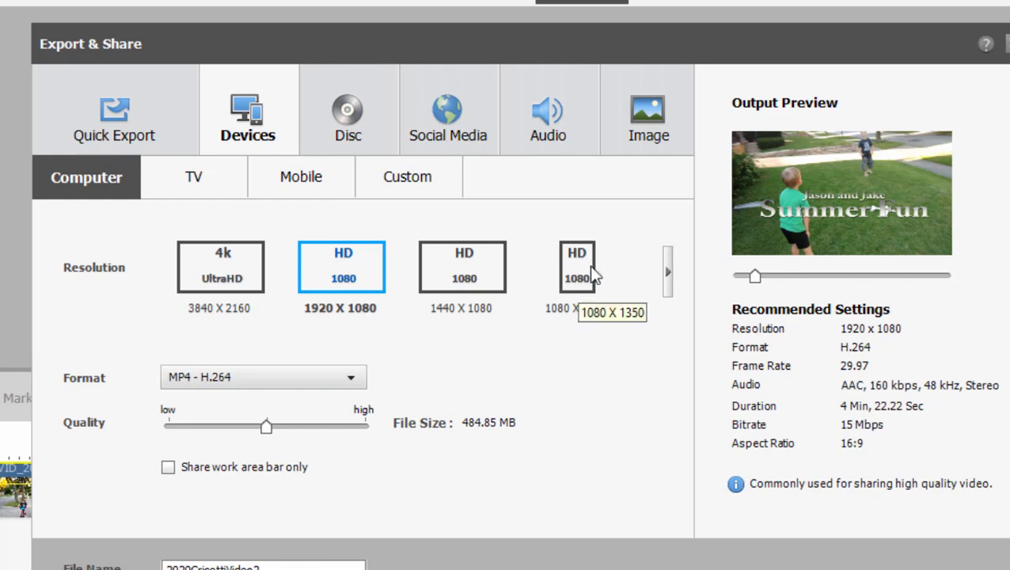
- Pick the 1080 x 1350 portrait resolution preset for computer export
click(577, 266)
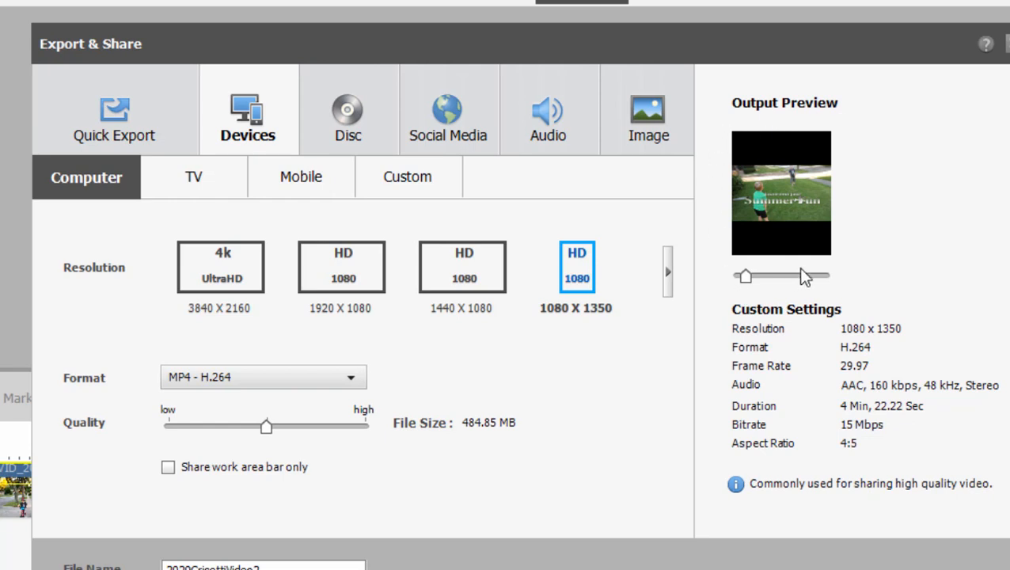
mouse_move(890, 238)
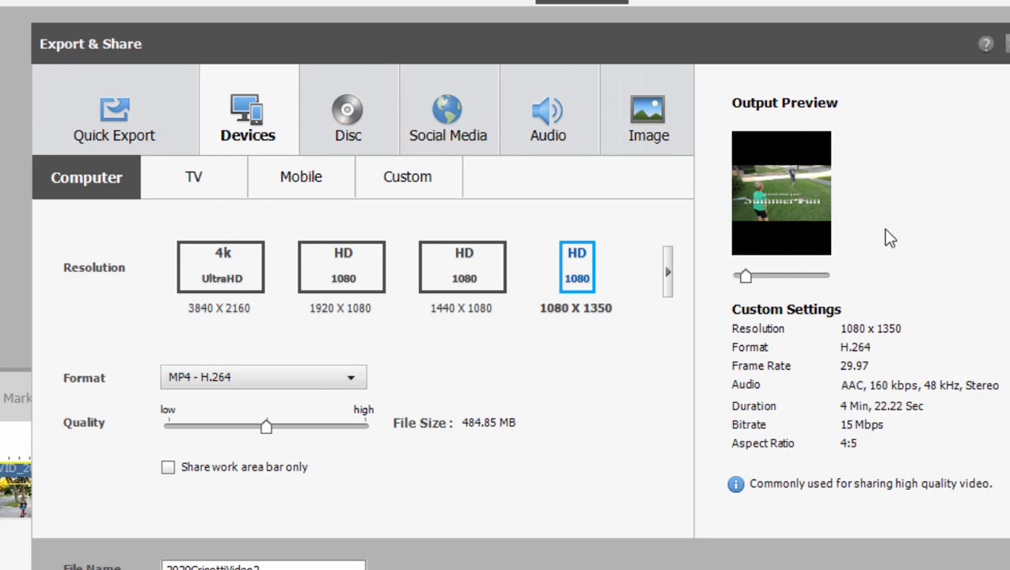
mouse_move(851, 207)
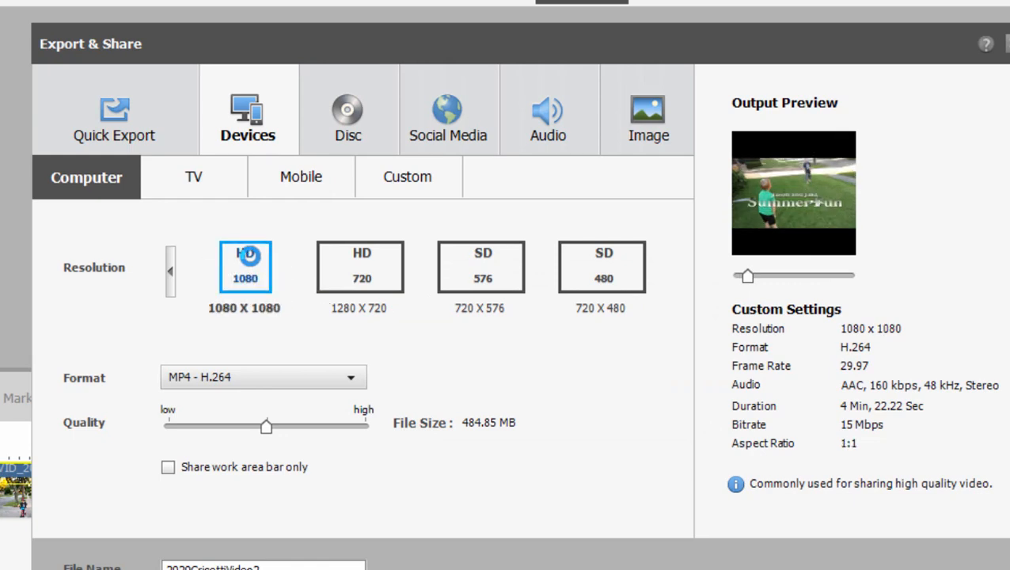
mouse_move(975, 231)
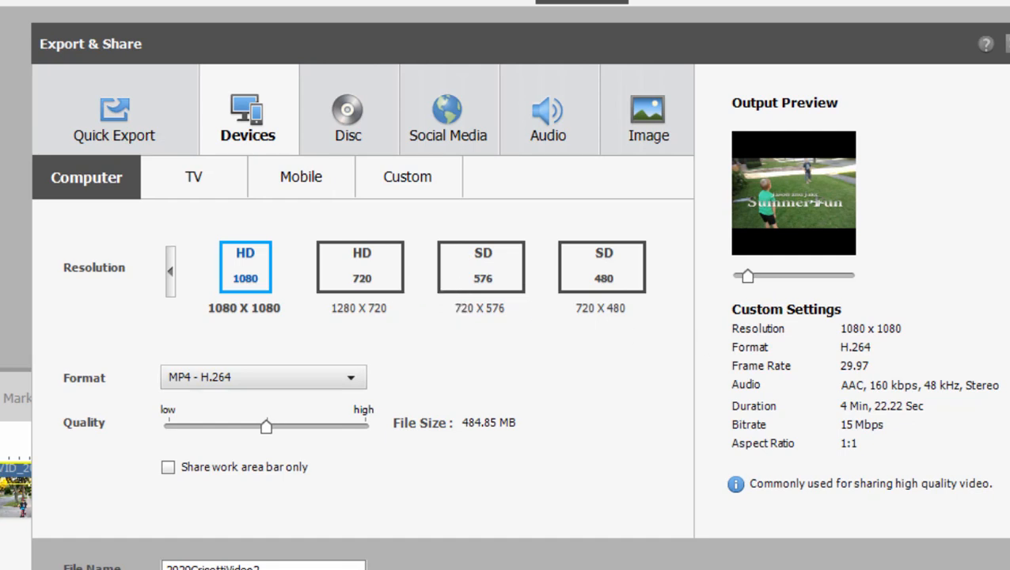
mouse_move(447, 118)
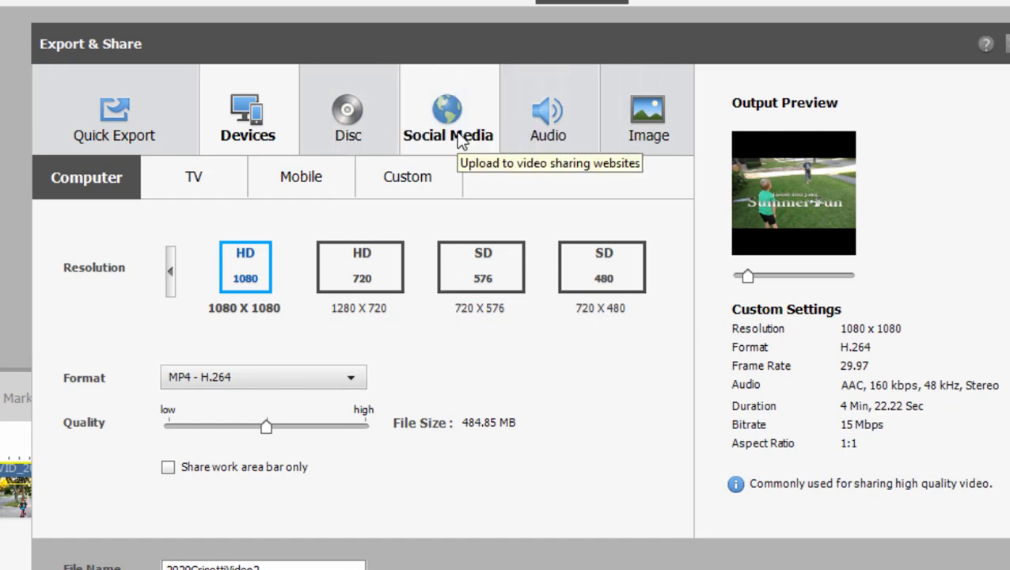
mouse_move(558, 115)
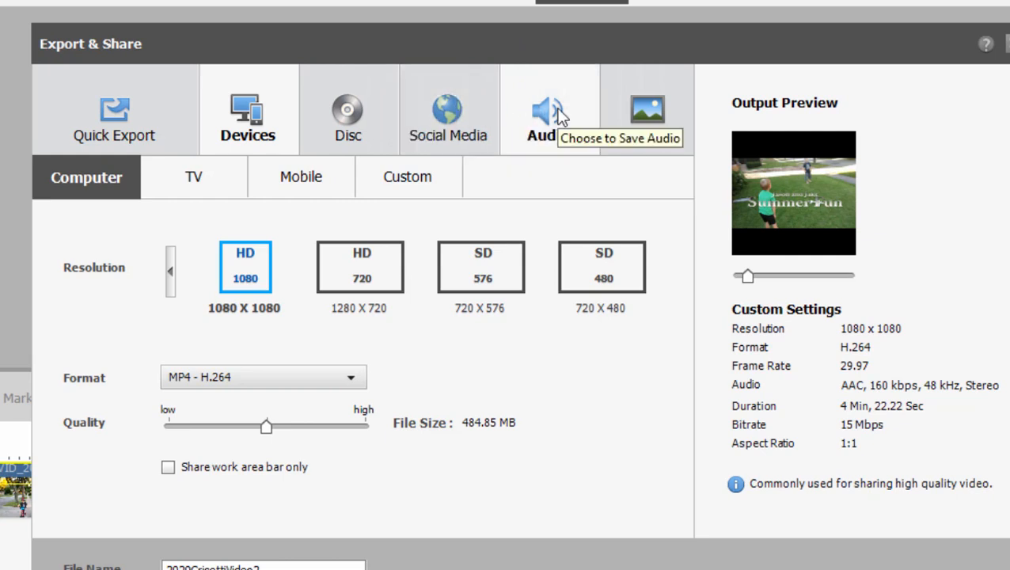
- View the Audio and Image export options, then select animated GIF at 852 x 480
click(548, 115)
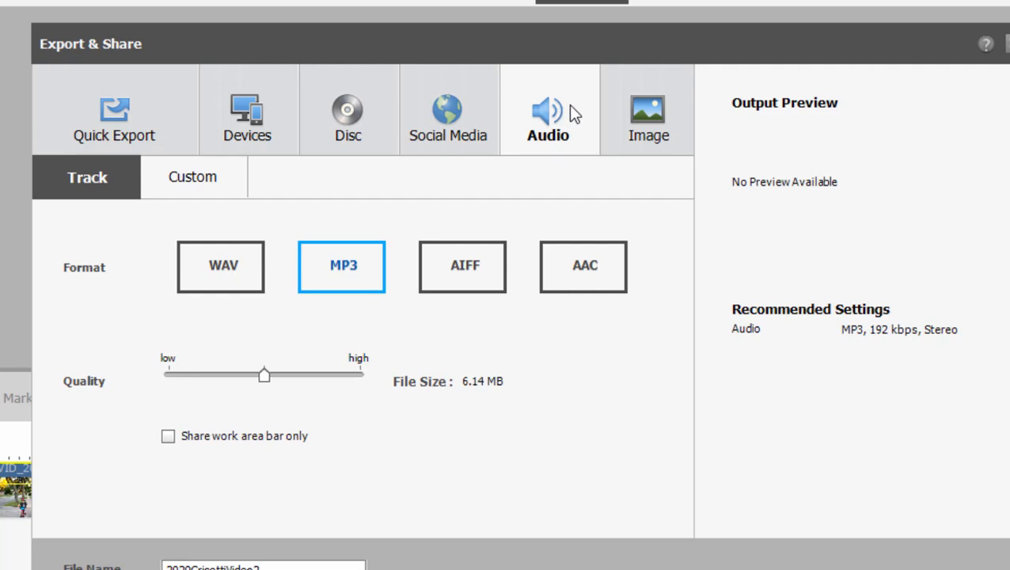
click(648, 111)
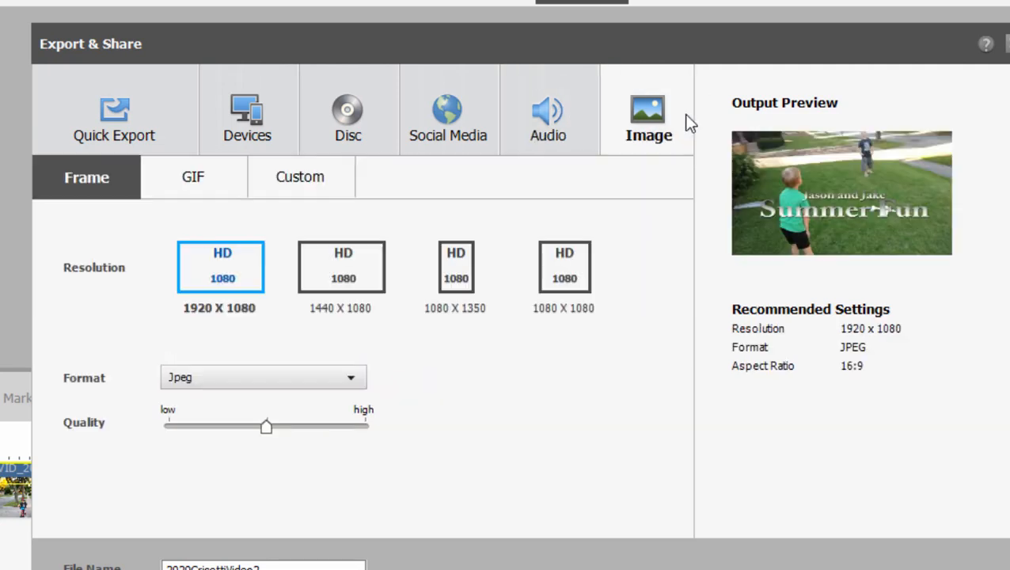
mouse_move(426, 509)
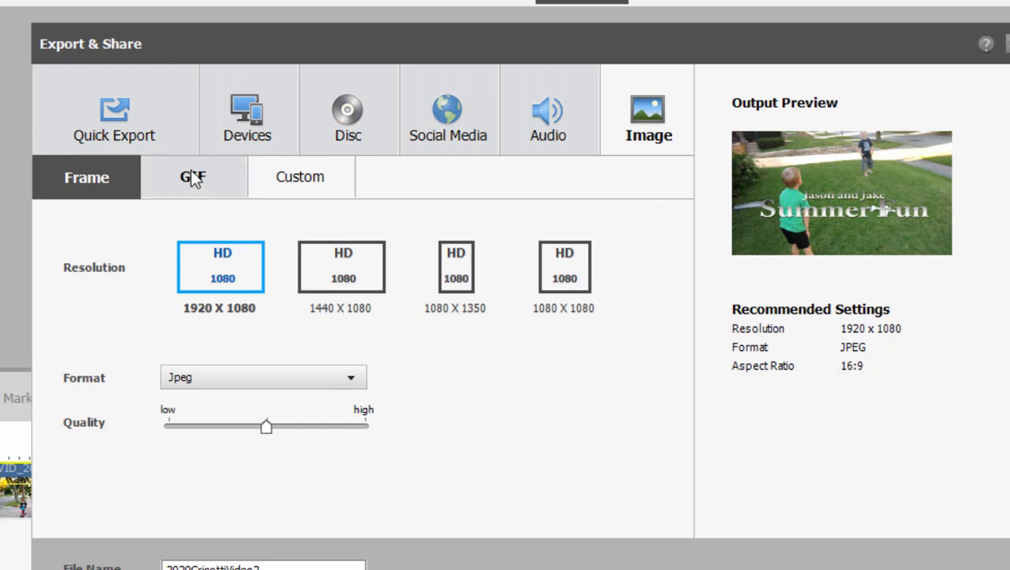
click(193, 176)
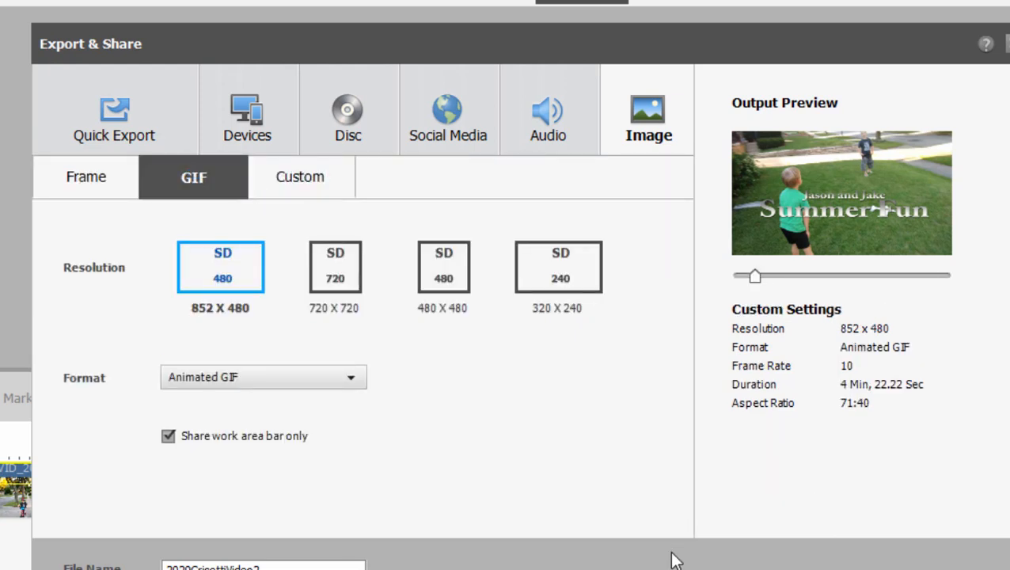
mouse_move(760, 373)
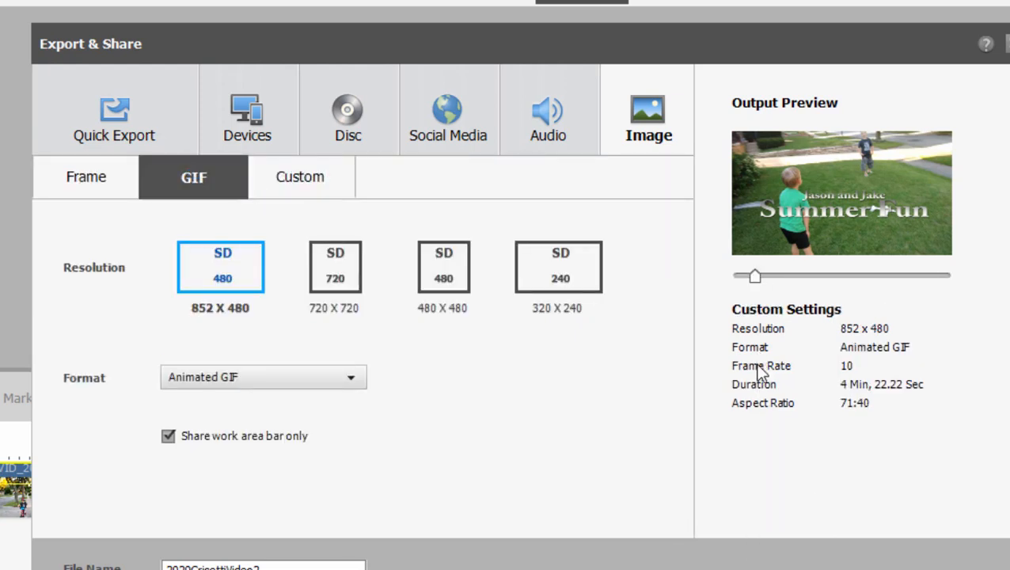
mouse_move(784, 396)
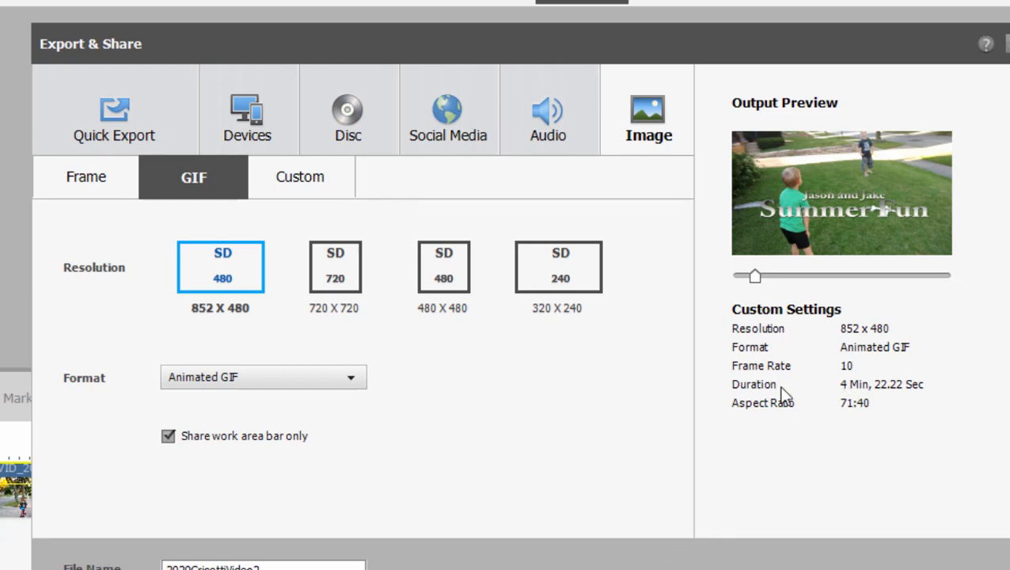
mouse_move(582, 403)
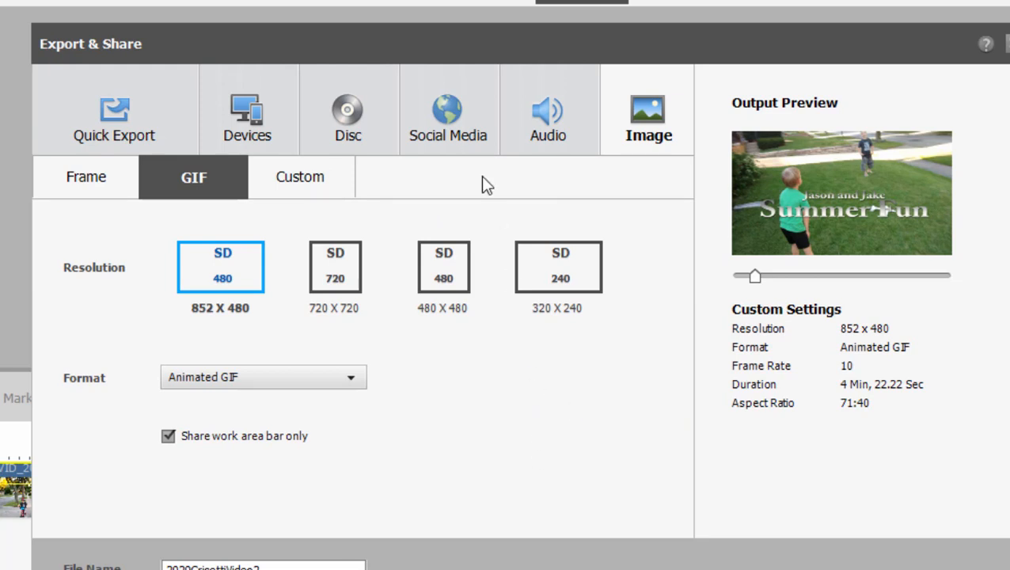
- Review the YouTube social media presets, then go back to the Devices computer export
click(448, 111)
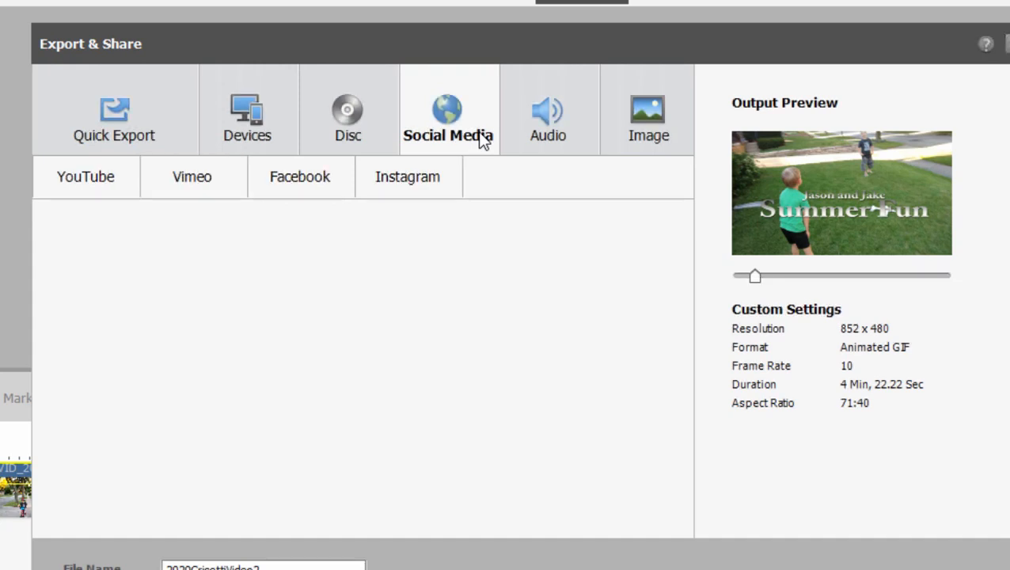
click(86, 176)
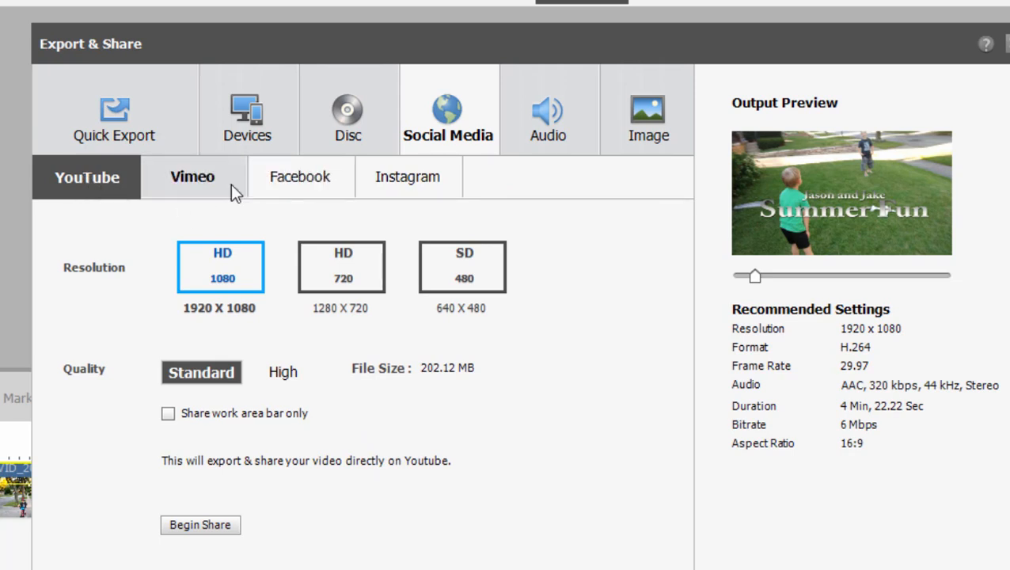
mouse_move(407, 177)
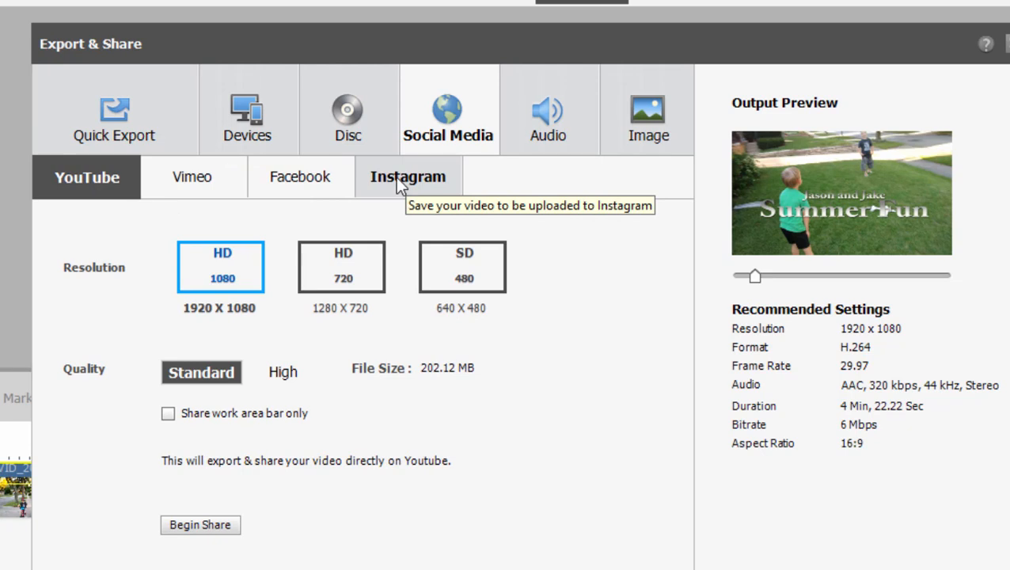
click(247, 111)
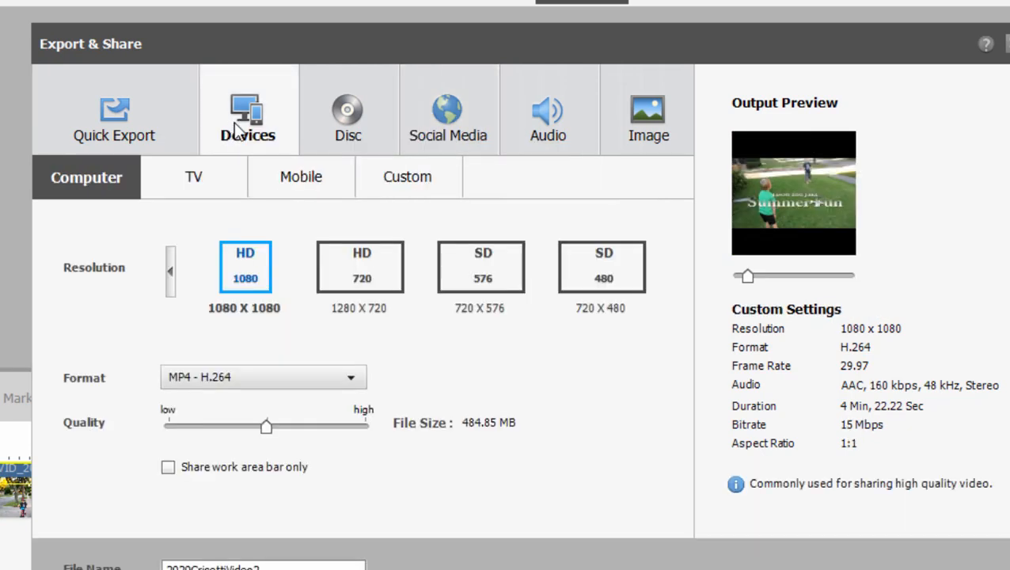